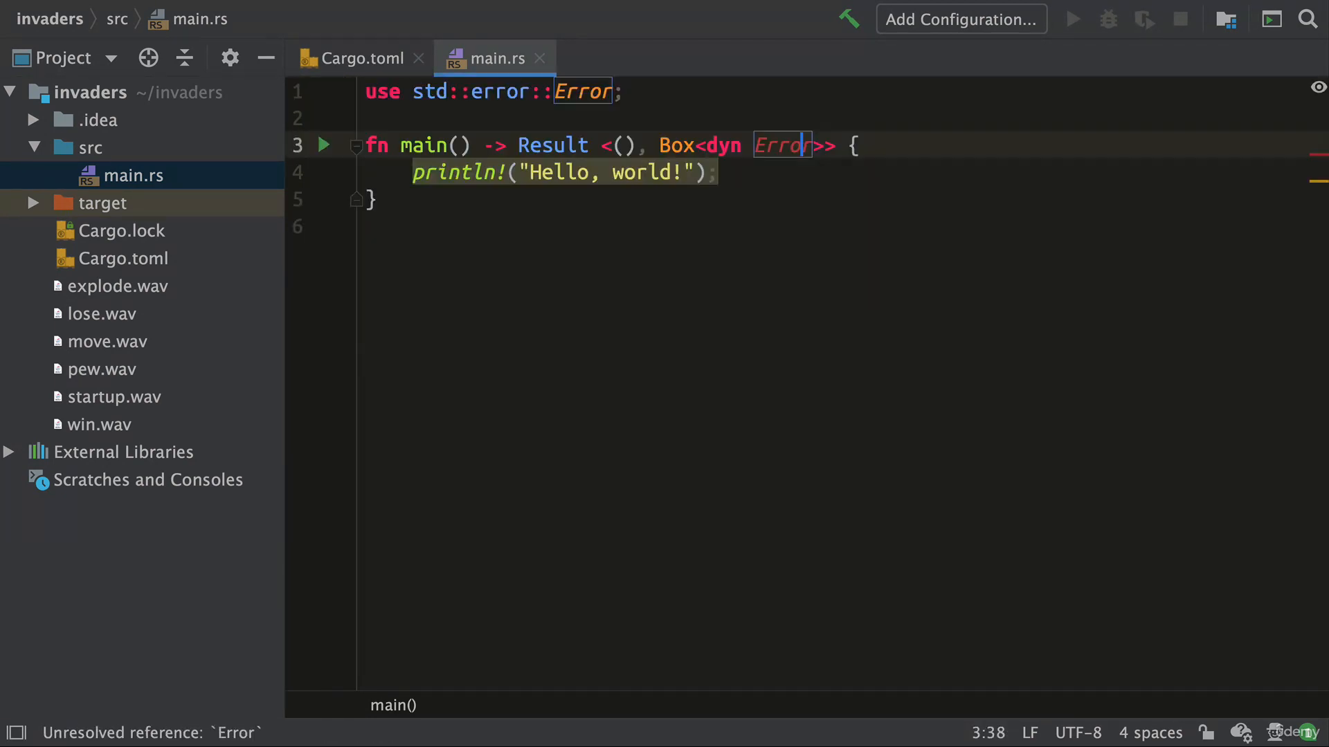
pyautogui.write('let mut a')
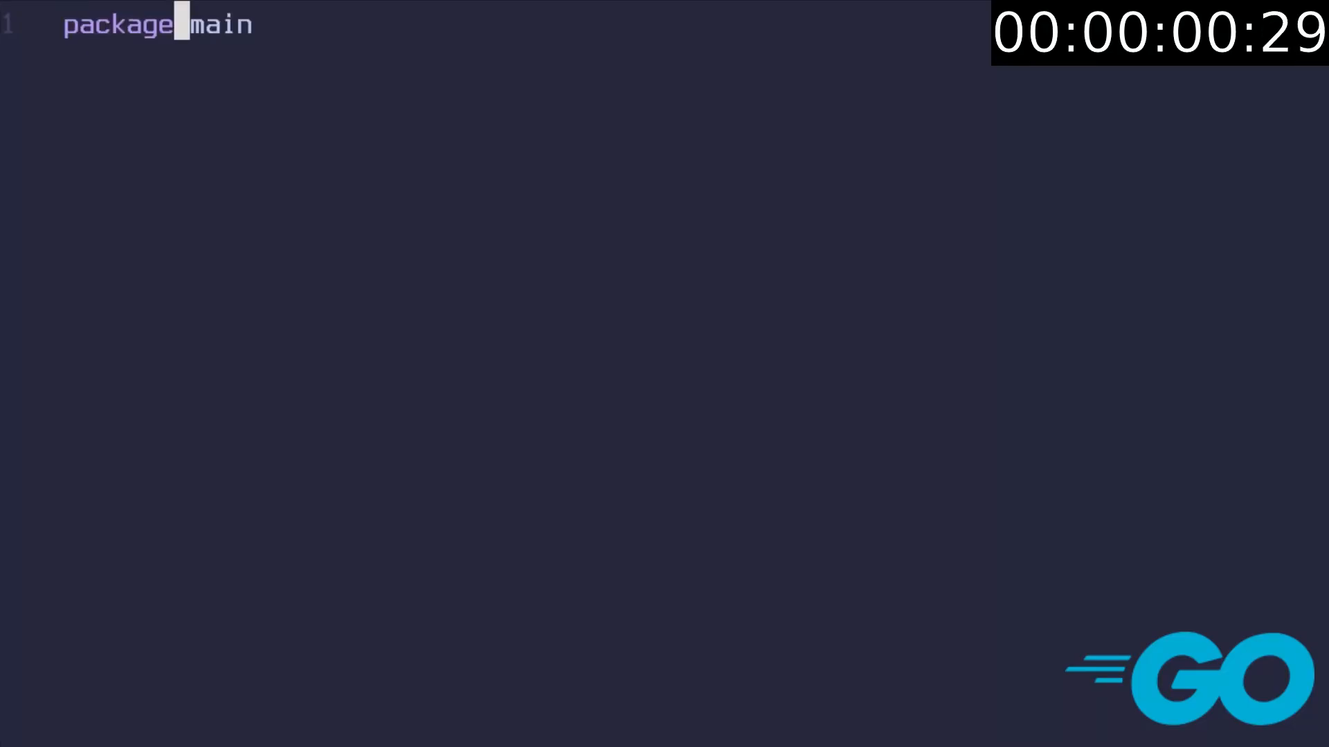
pyautogui.write('import (\\n\\t"fmt"\\n)\\n\\nfunc main() {\\n}')
pyautogui.write('time.Sleep(')
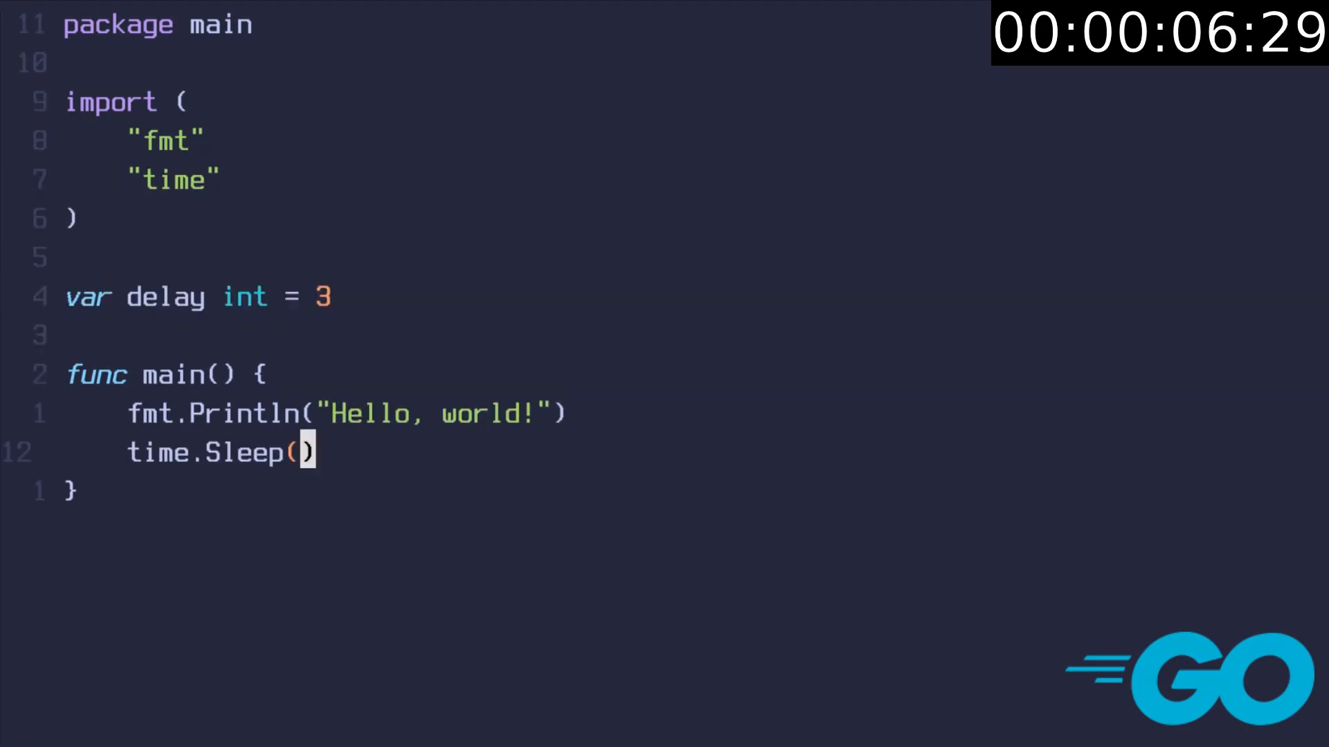
pyautogui.write('time.Duration(delay)*time.Second)')
pyautogui.write('e := 2.7182')
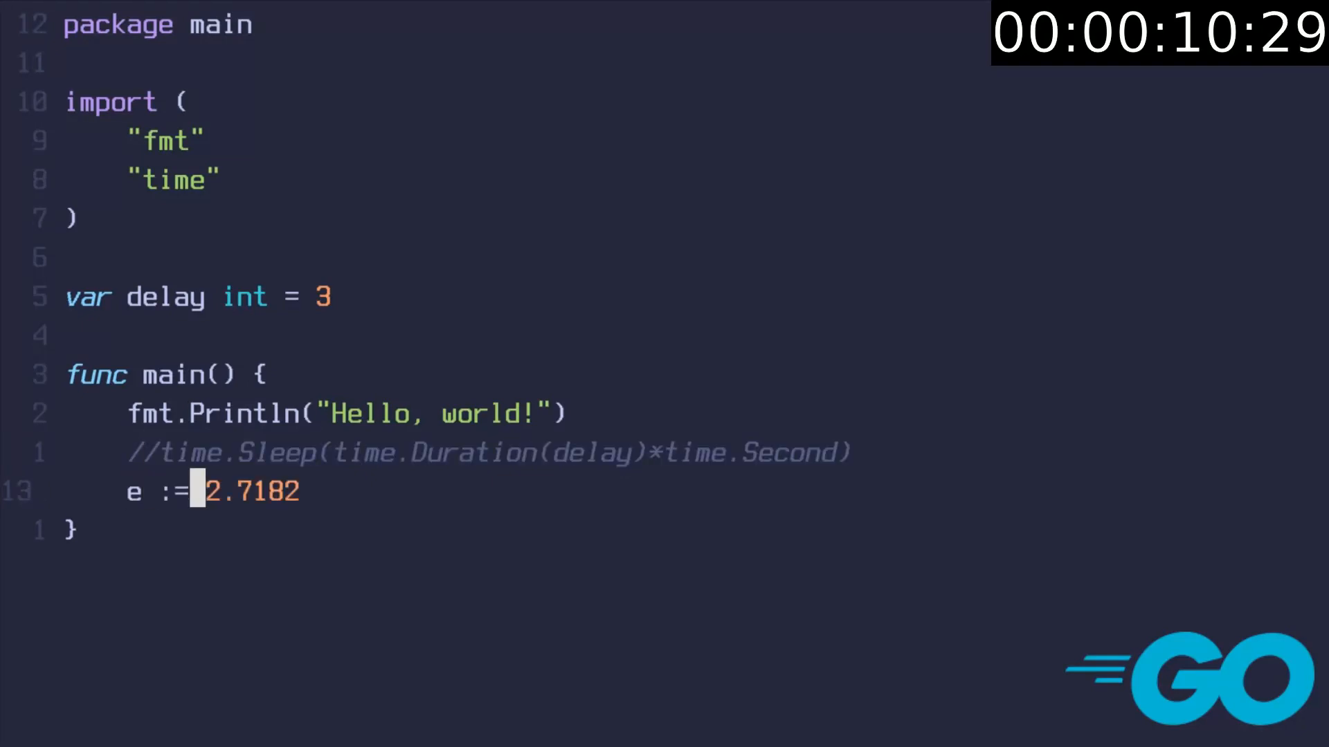
pyautogui.write('var hey string = "UwU"')
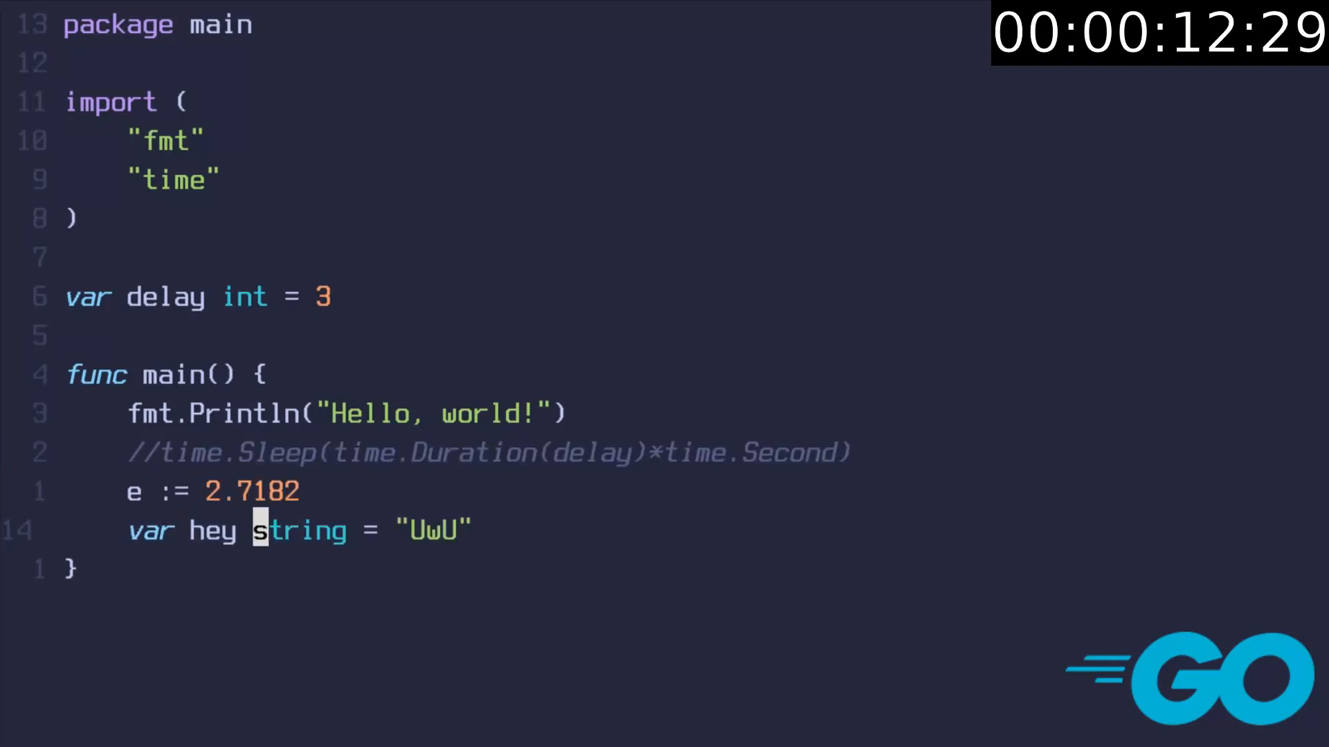
pyautogui.write('fmt.Println(e, hey)')
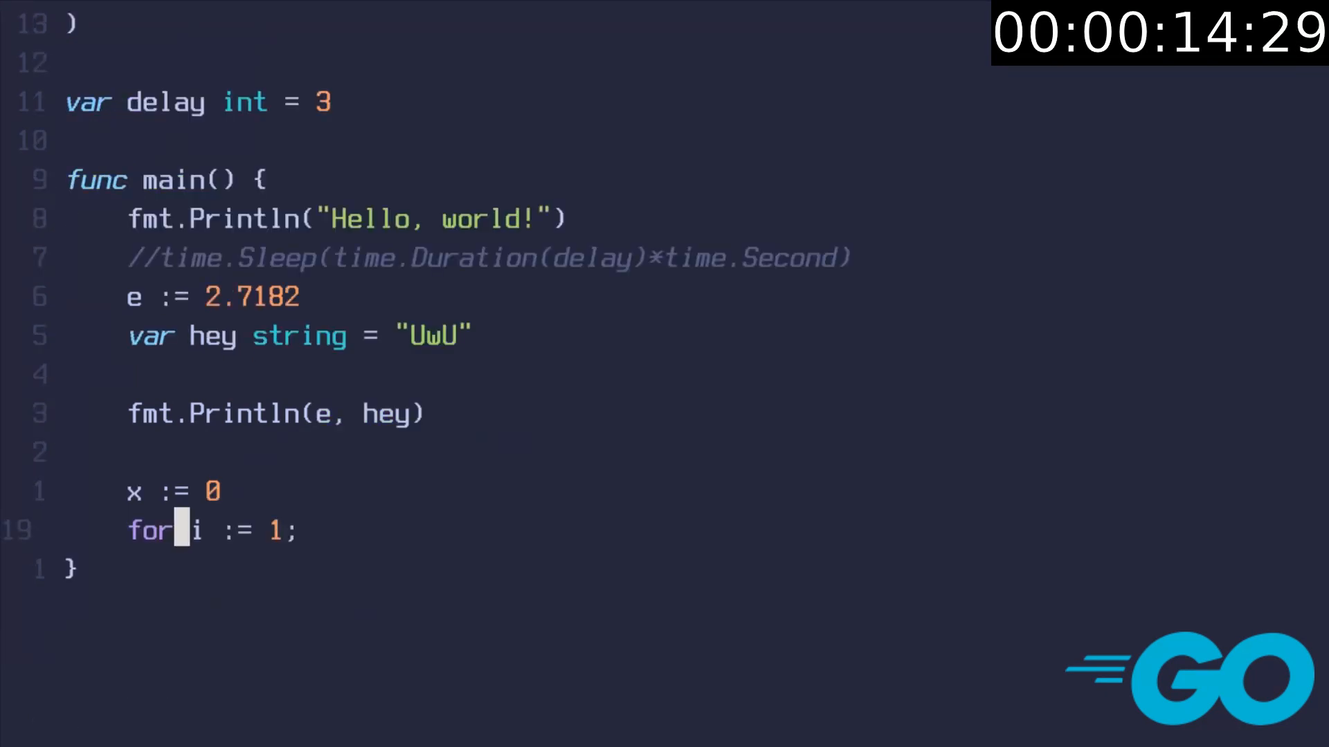
pyautogui.write('i < 100; i++ {')
pyautogui.write('arr := [')
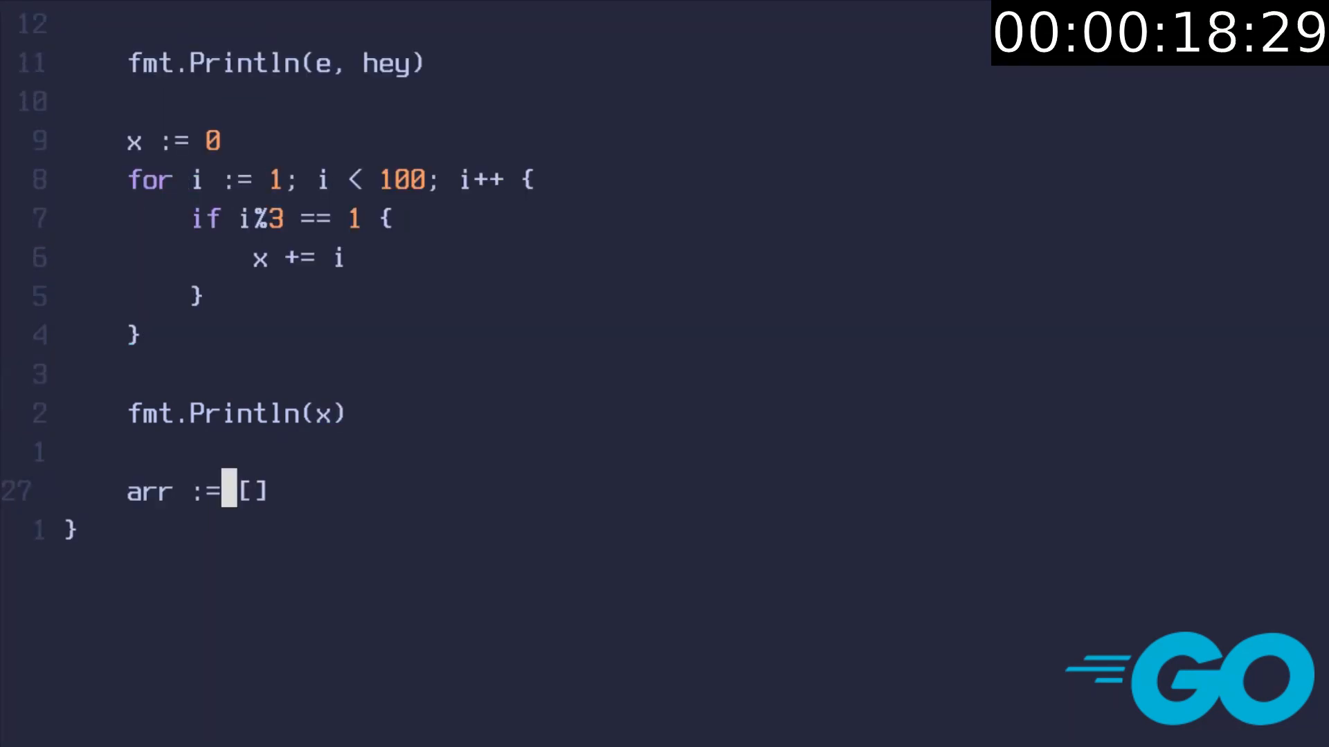
pyautogui.write('int{111, 222, 333, 444')
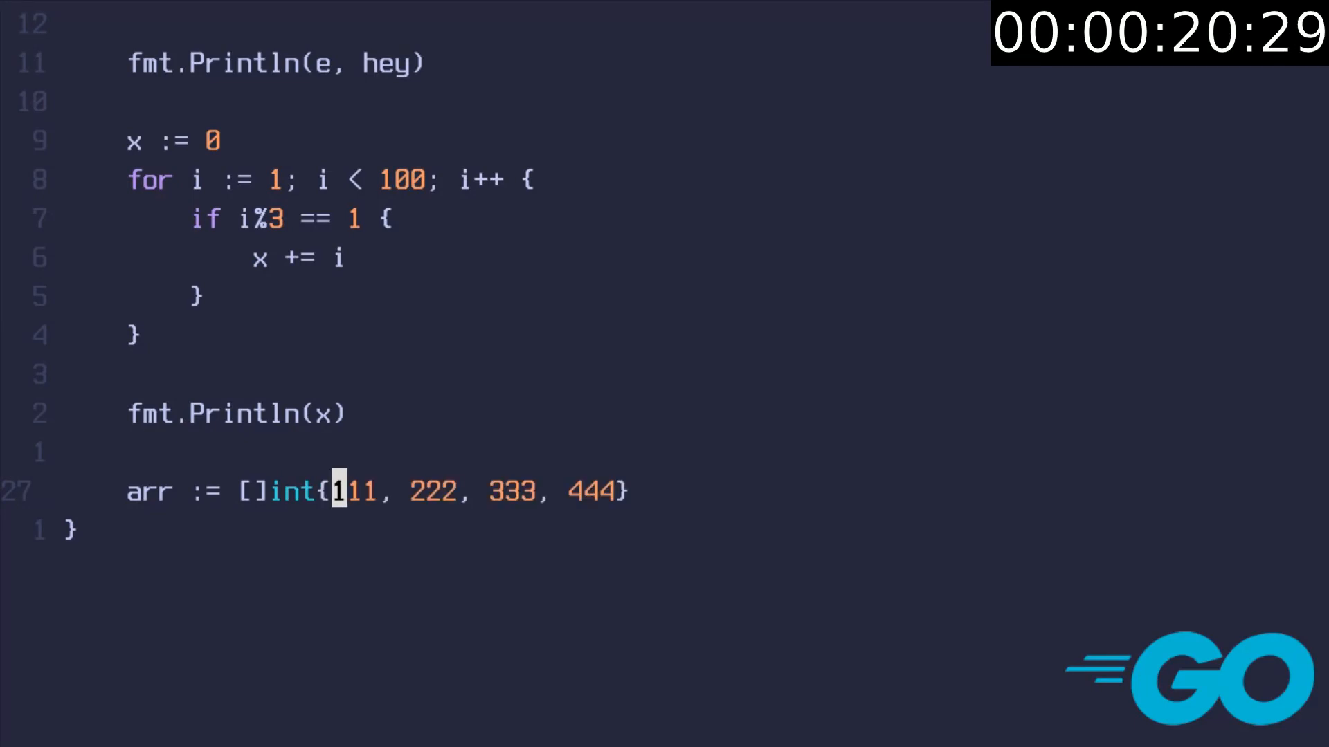
pyautogui.write('fmt.Println(len(arr), arr[0], arr[1:2])')
pyautogui.write('nums :=')
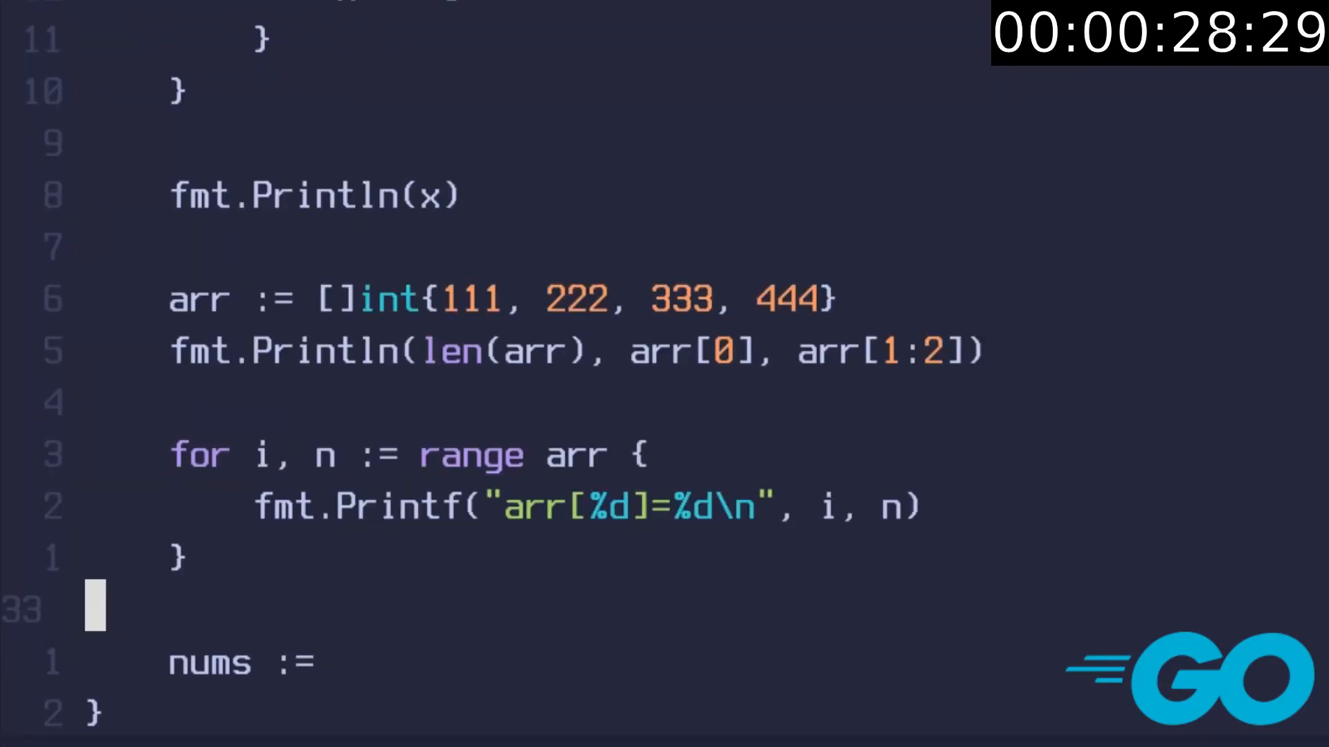
pyautogui.write('map[string]float64{')
pyautogui.write('elem, isthere')
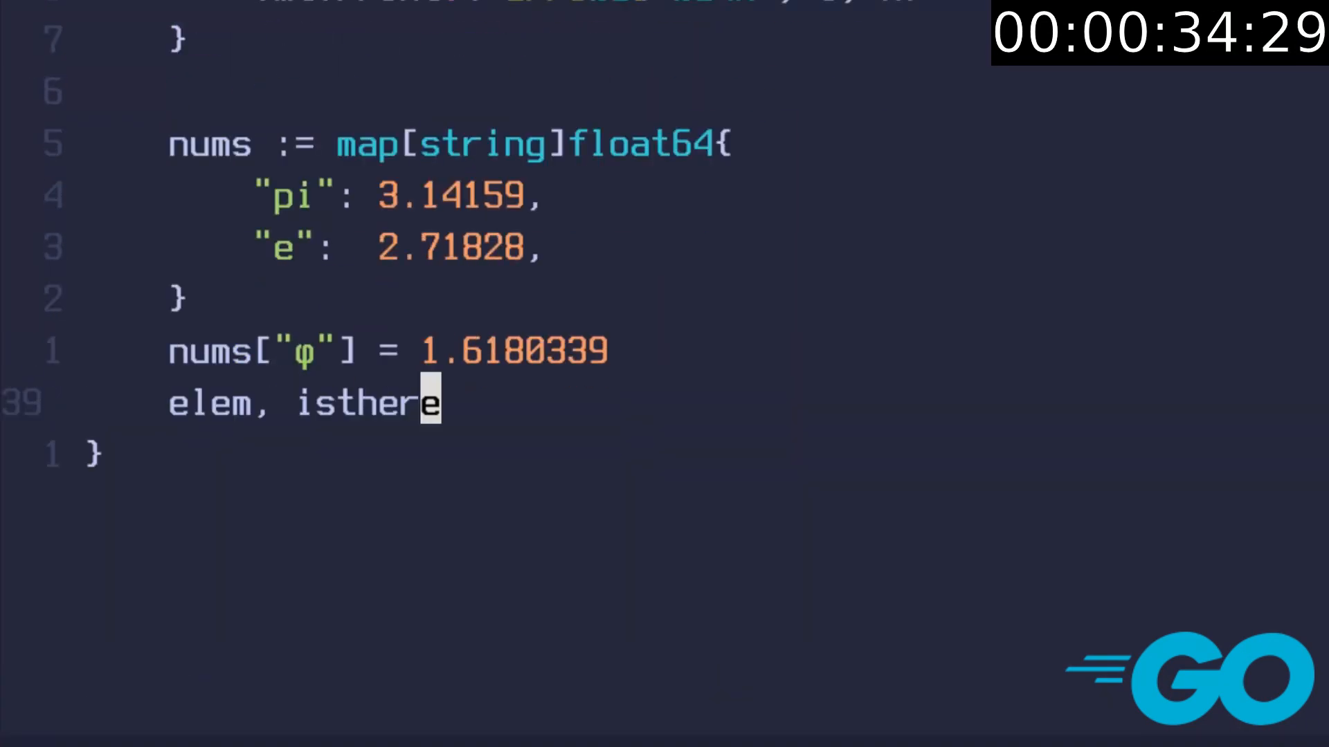
pyautogui.write(':= nums["e"]')
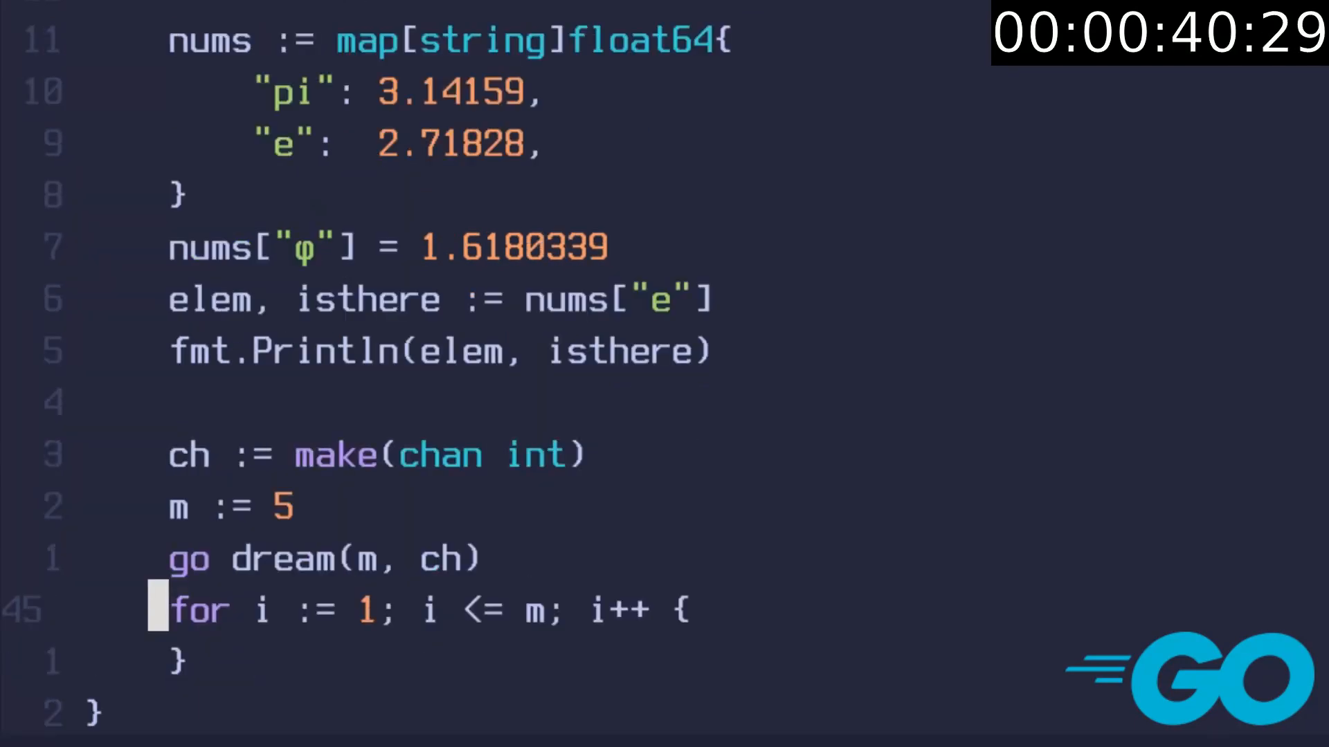
pyautogui.write('n := <-ch')
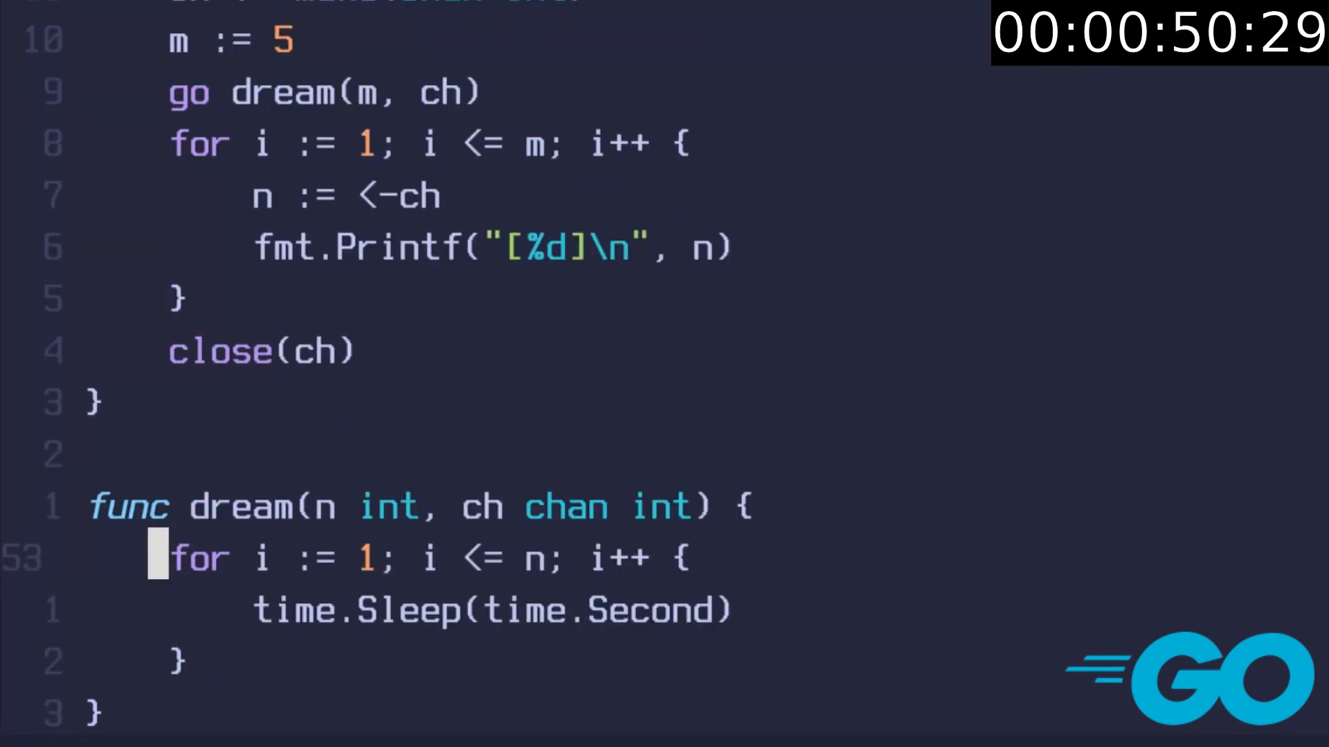
pyautogui.write('go run g')
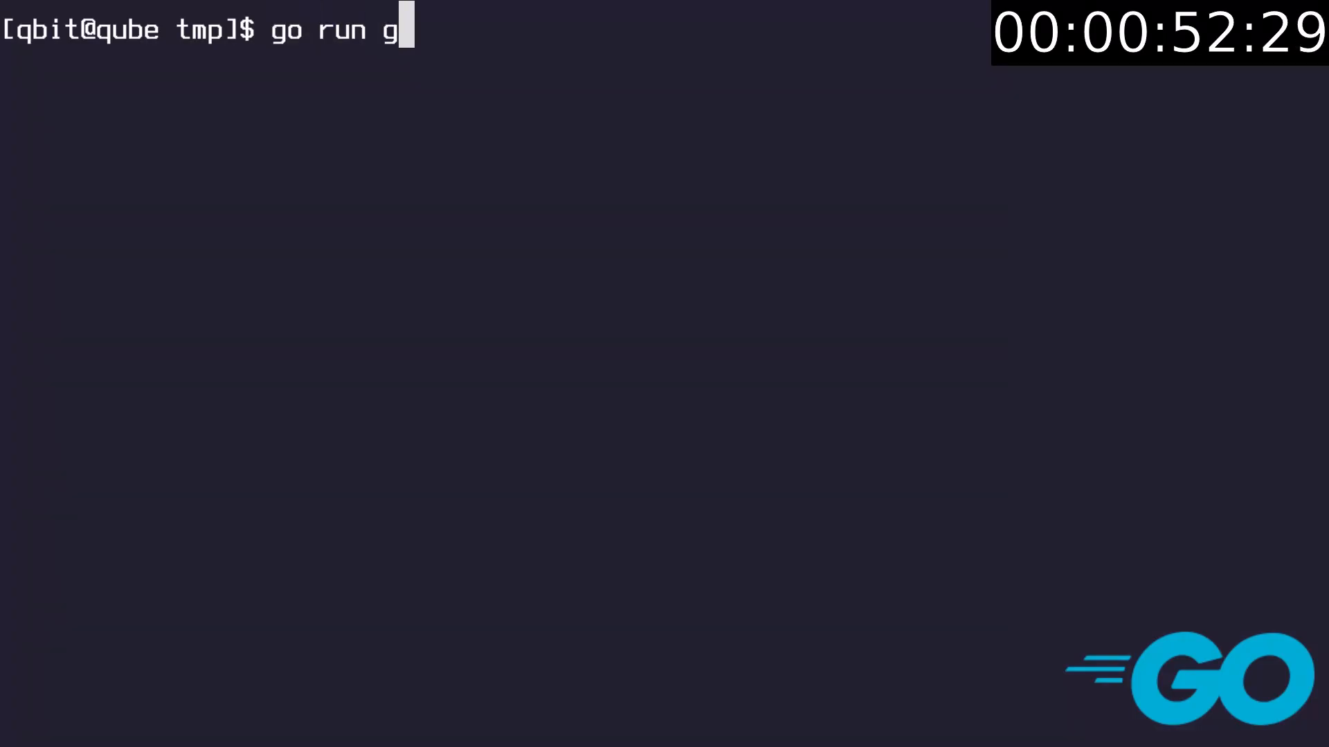